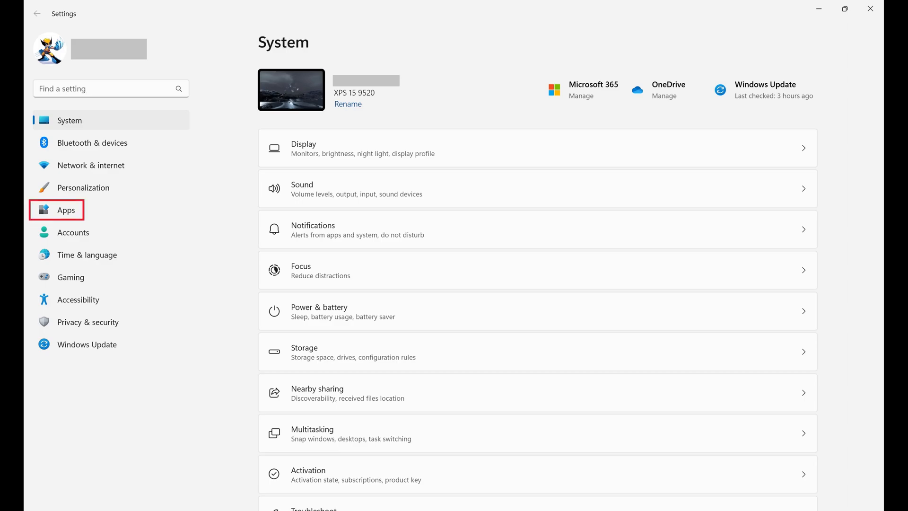
Go to Apps in Settings and show the Installed apps list.
{"action": "left_click", "coordinate": [66, 210]}
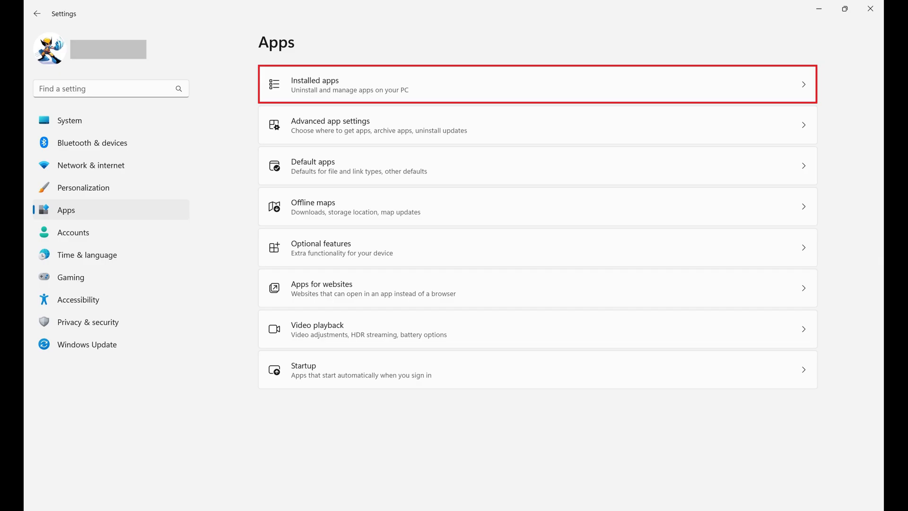
{"action": "left_click", "coordinate": [537, 84]}
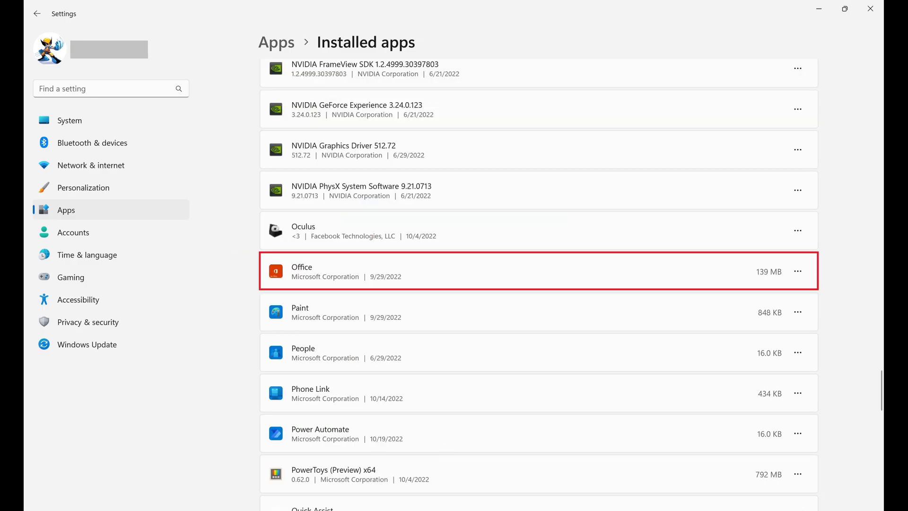
{"action": "mouse_move", "coordinate": [798, 270]}
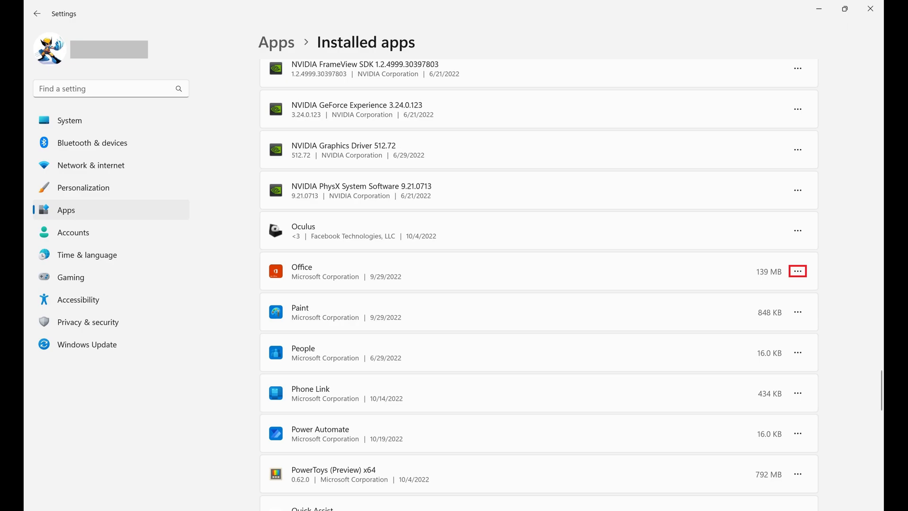
Open the Office entry's options menu in Installed apps.
{"action": "left_click", "coordinate": [798, 270]}
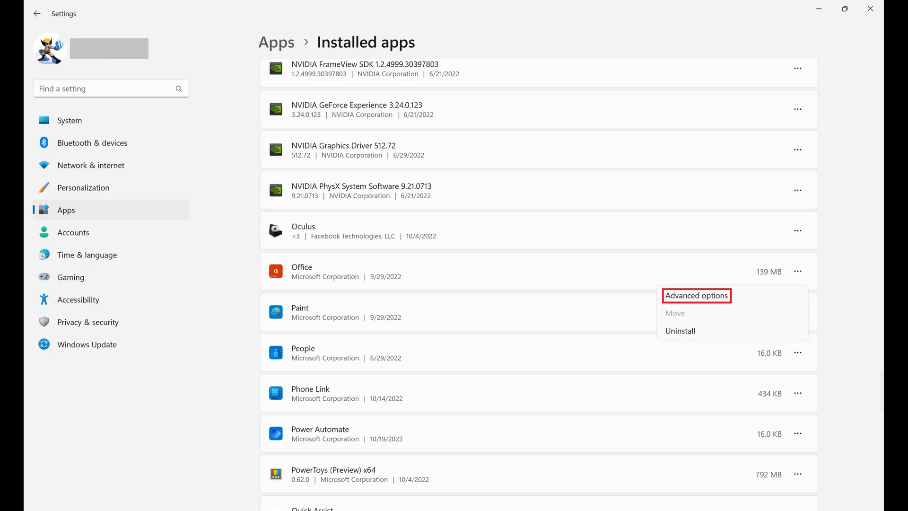
Choose Advanced options from the Office menu.
{"action": "left_click", "coordinate": [697, 295]}
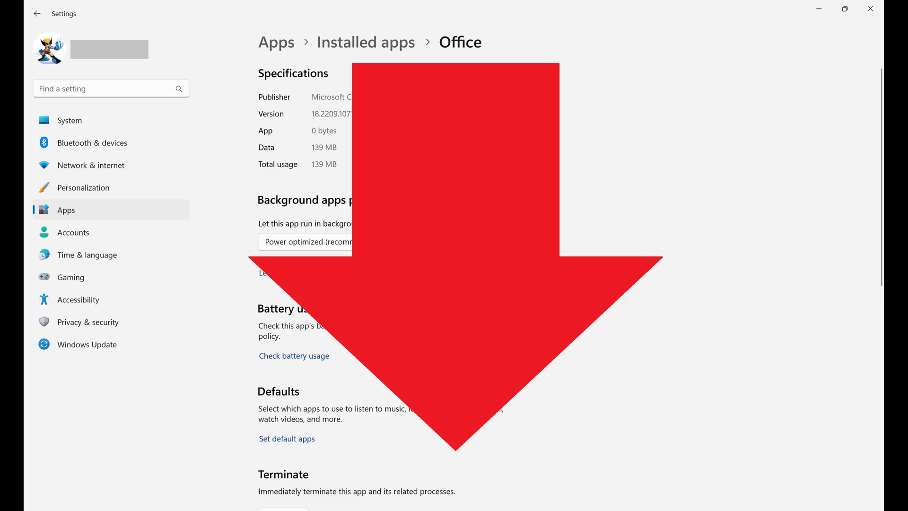
Repair Office from the Reset section without deleting its data.
{"action": "scroll", "scroll_direction": "down", "scroll_amount": 3}
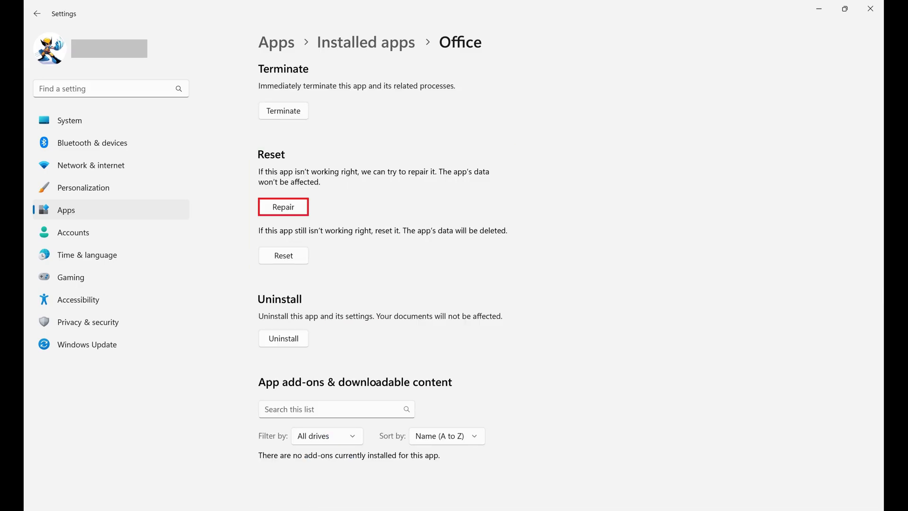
{"action": "left_click", "coordinate": [283, 207]}
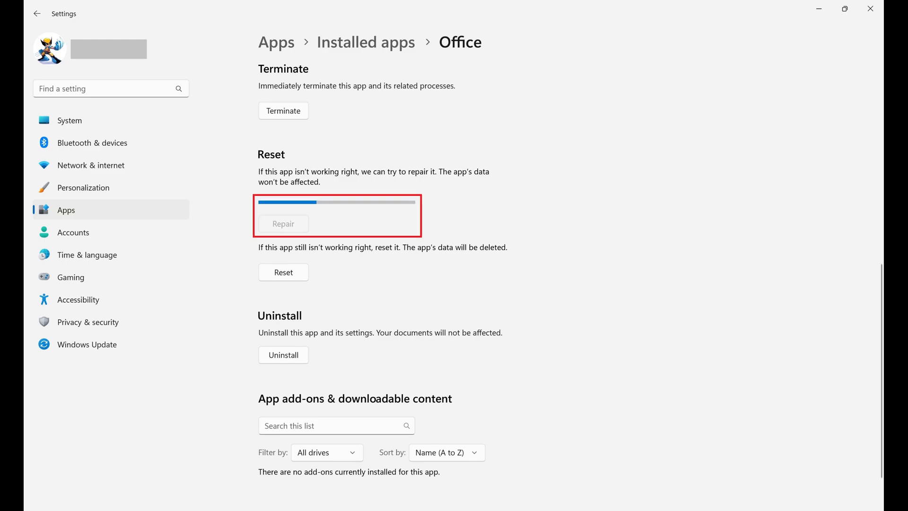